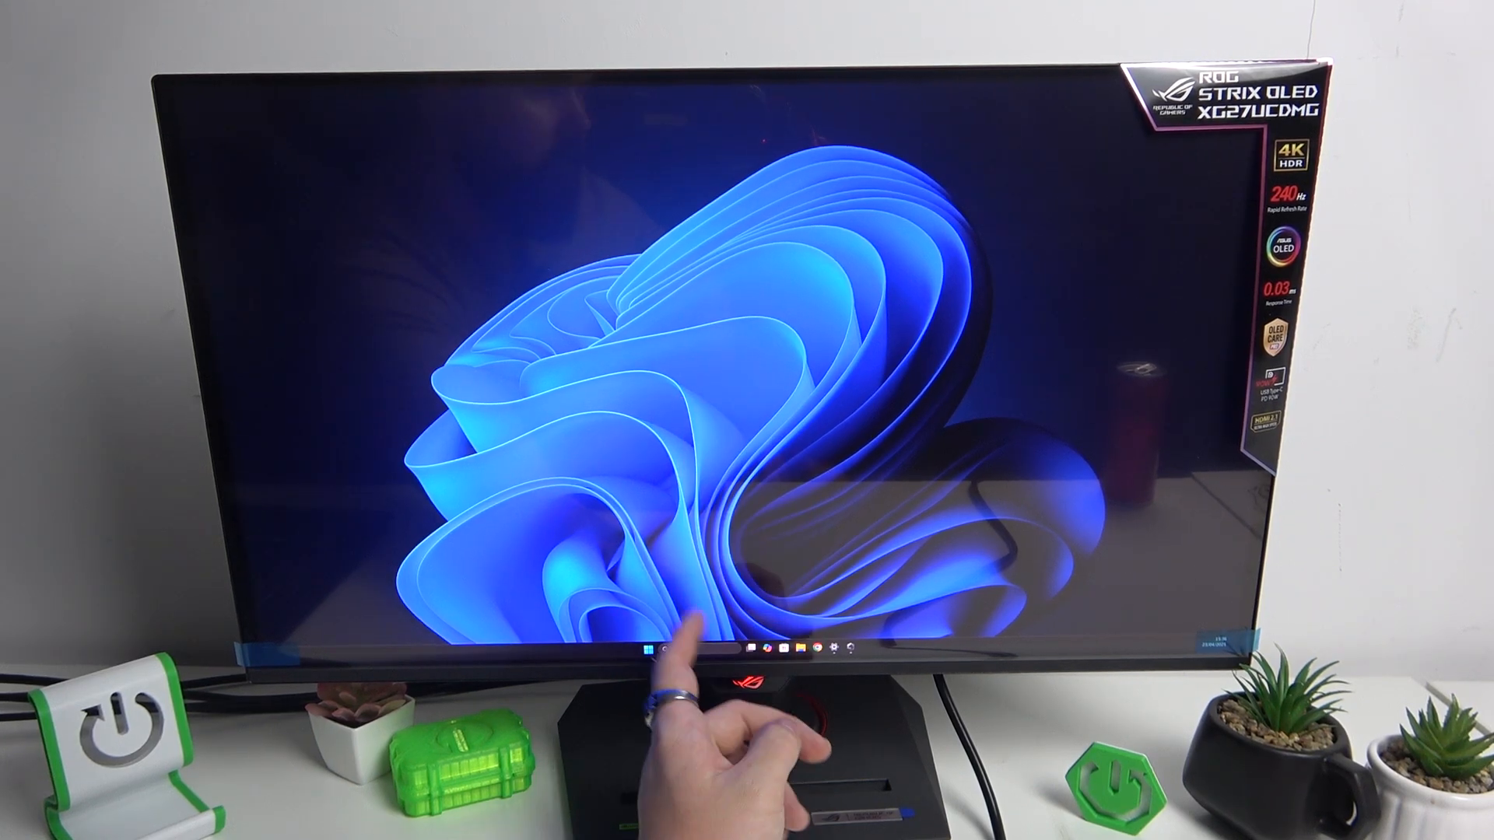
left_click(709, 651)
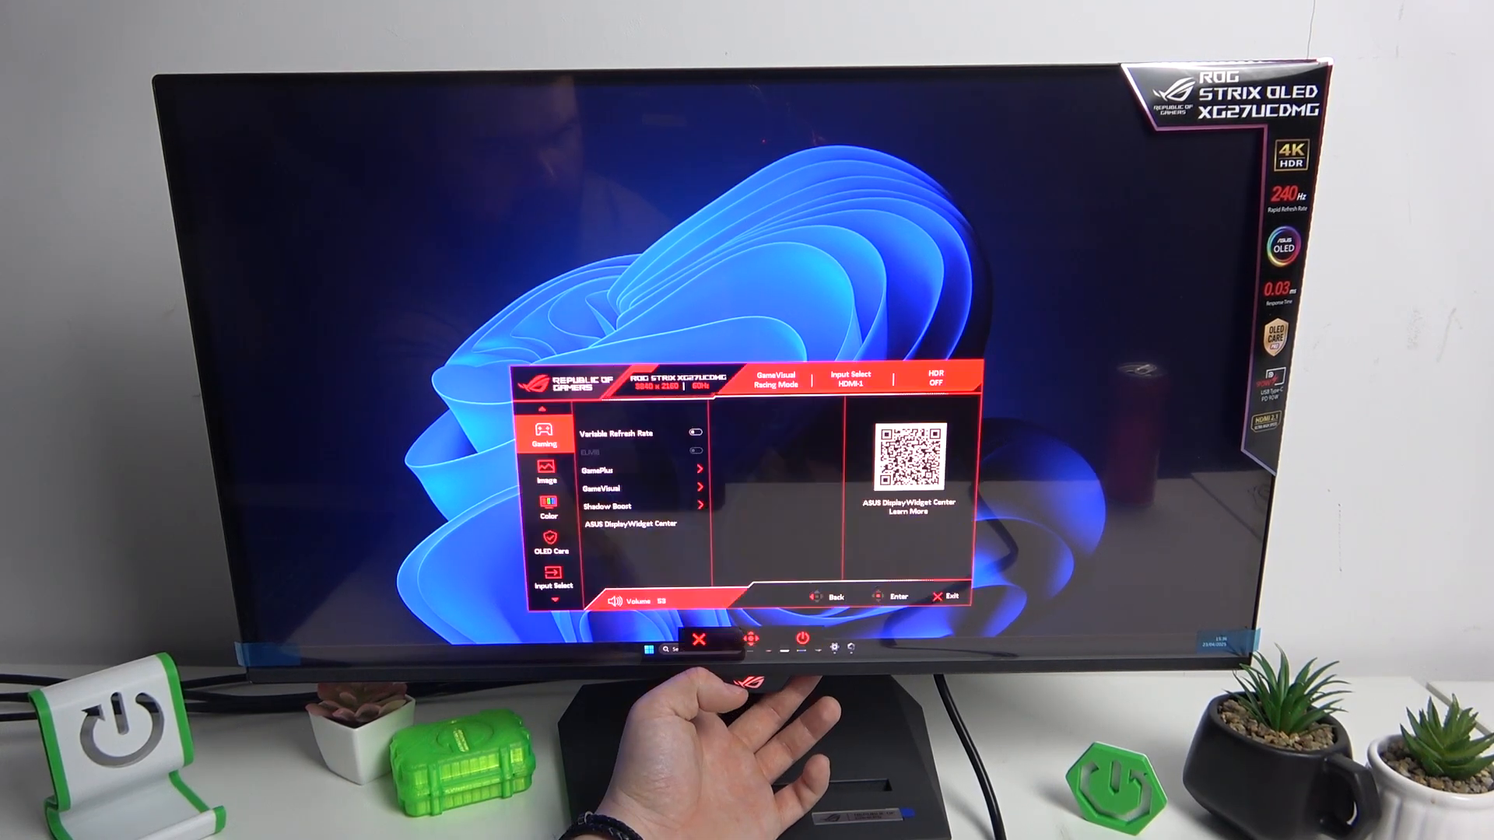
left_click(699, 648)
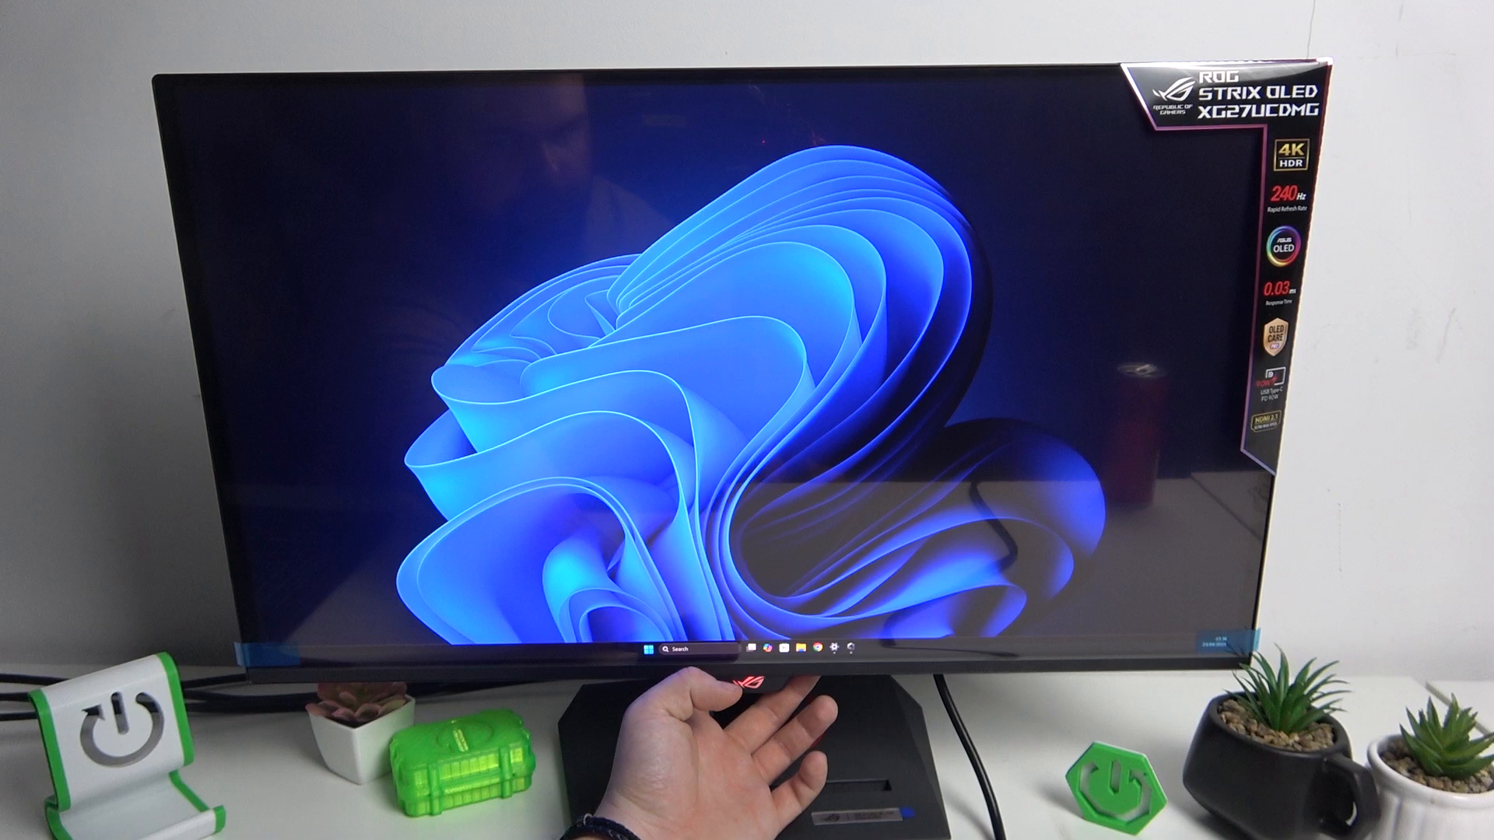